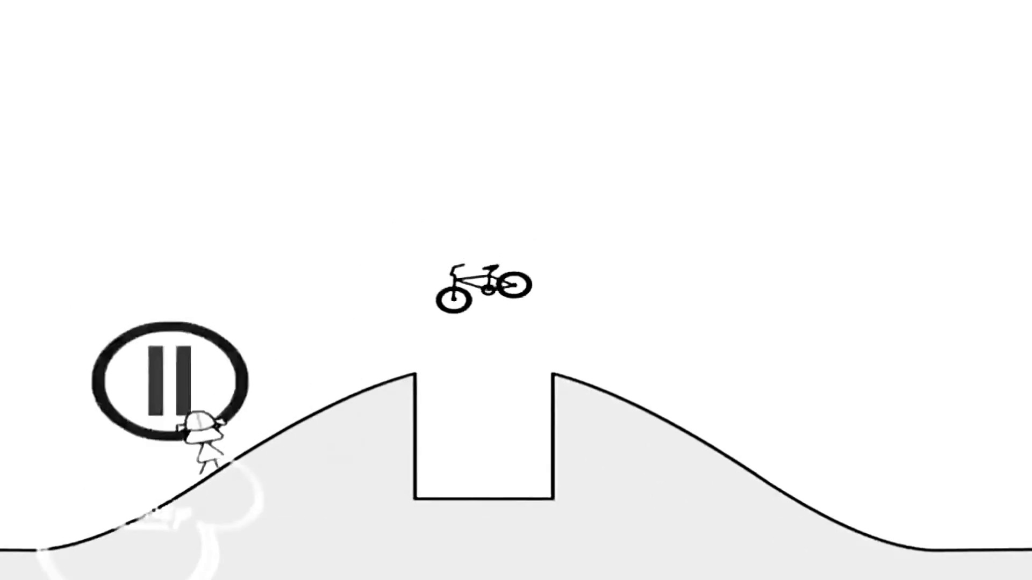
click(170, 381)
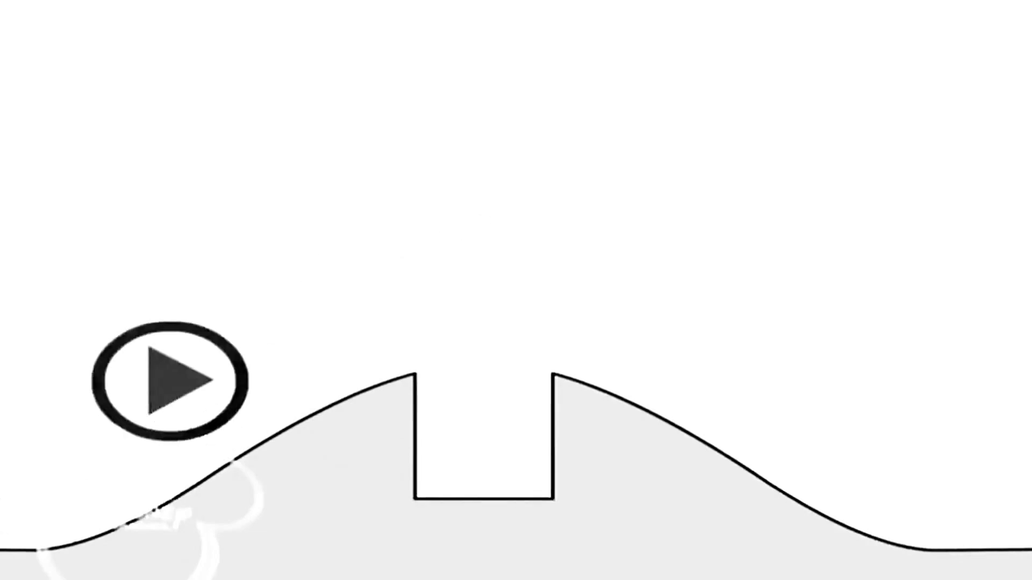
click(170, 389)
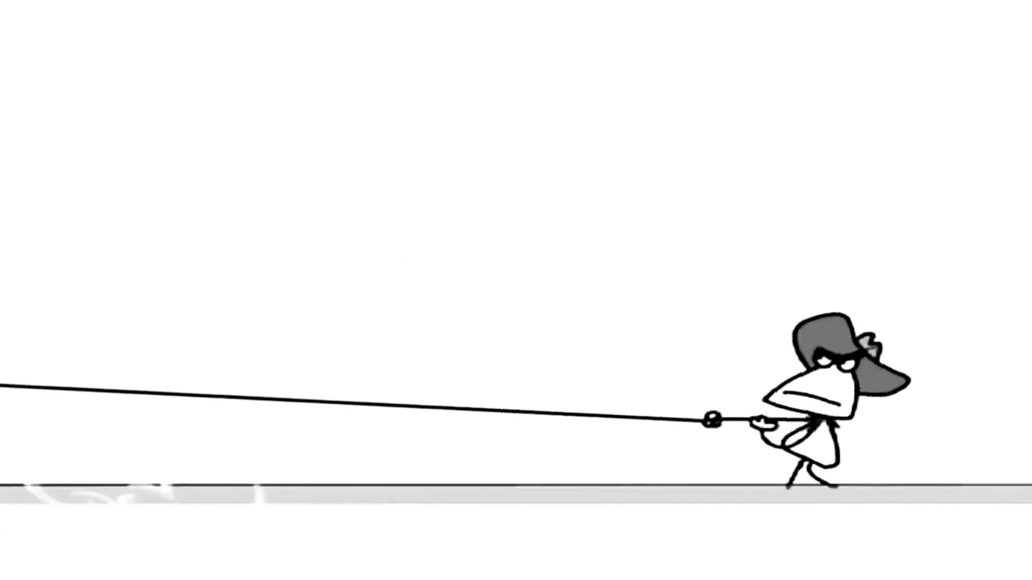